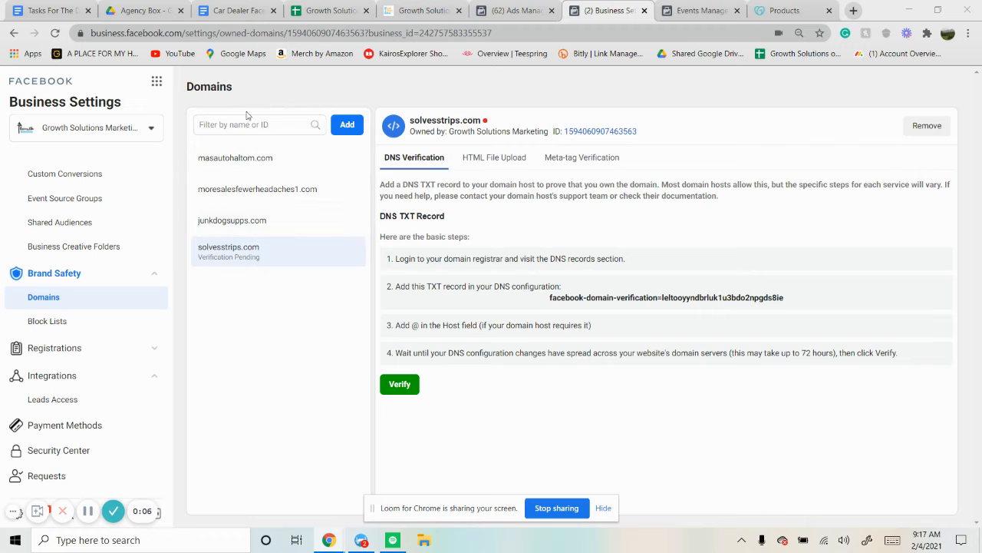
mouse_move(222, 87)
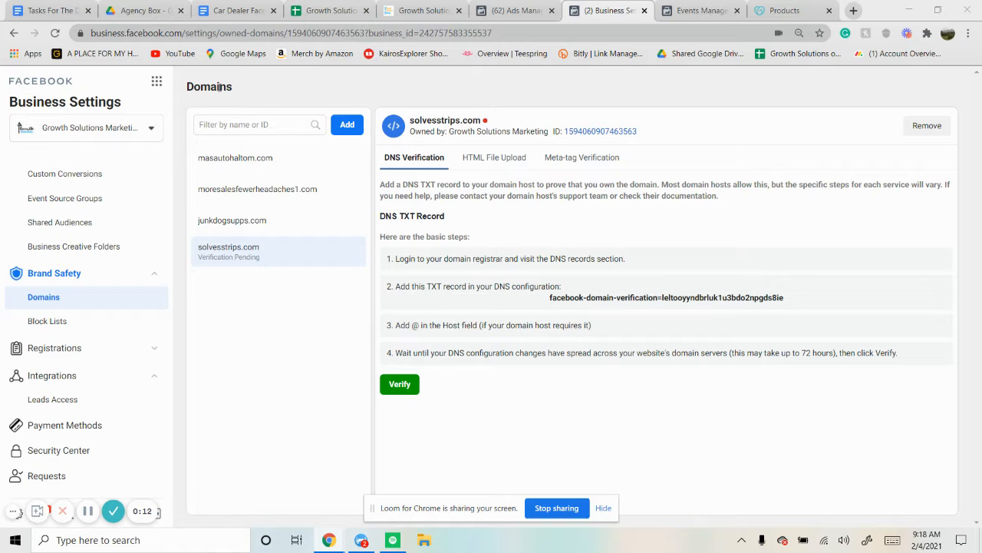
mouse_move(271, 94)
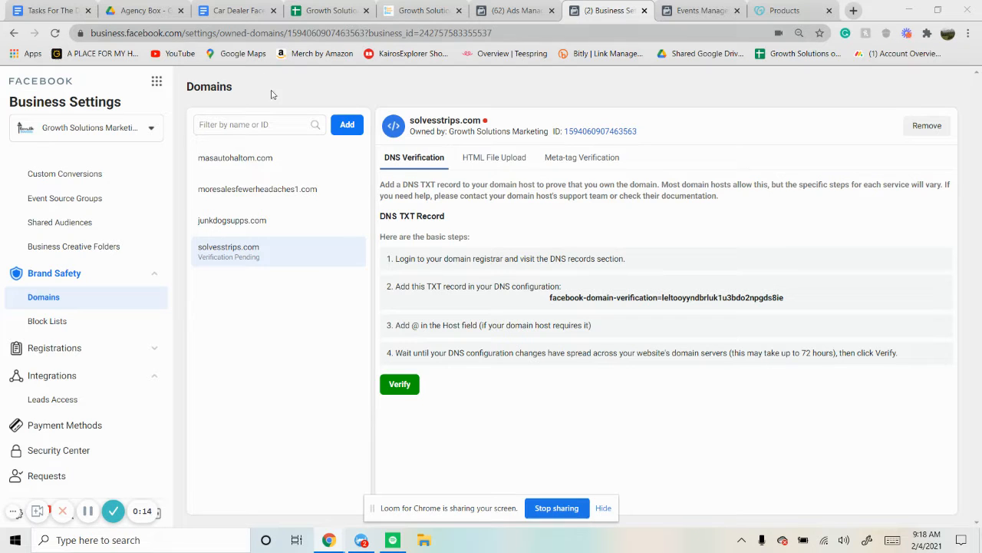
mouse_move(307, 169)
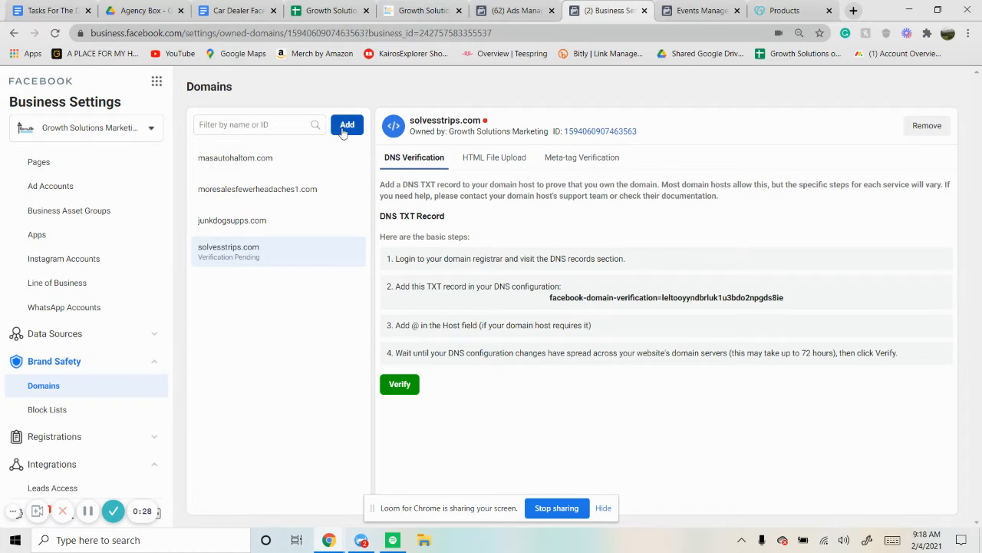
Step: Start adding a domain in Facebook, dismiss the form, and highlight the first verification steps
click(346, 125)
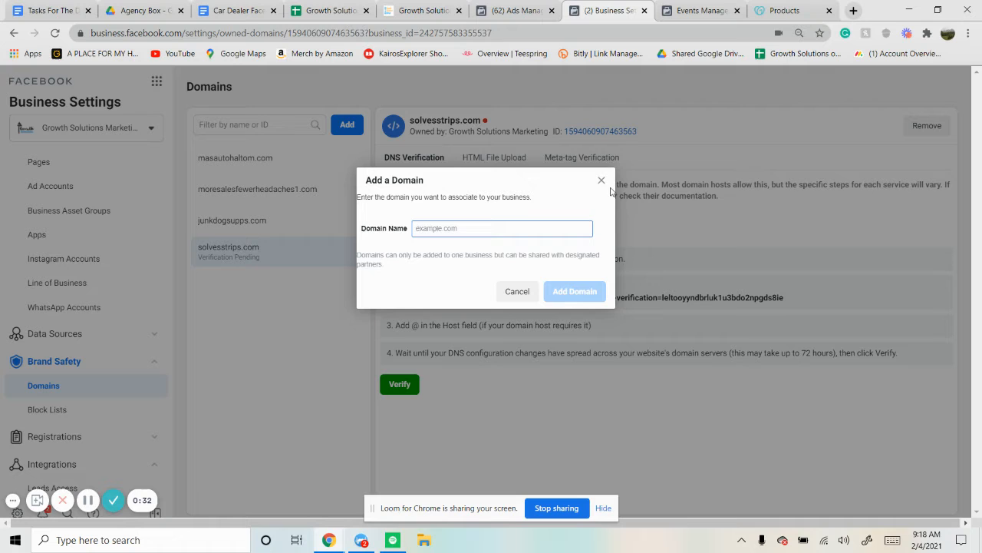
click(516, 291)
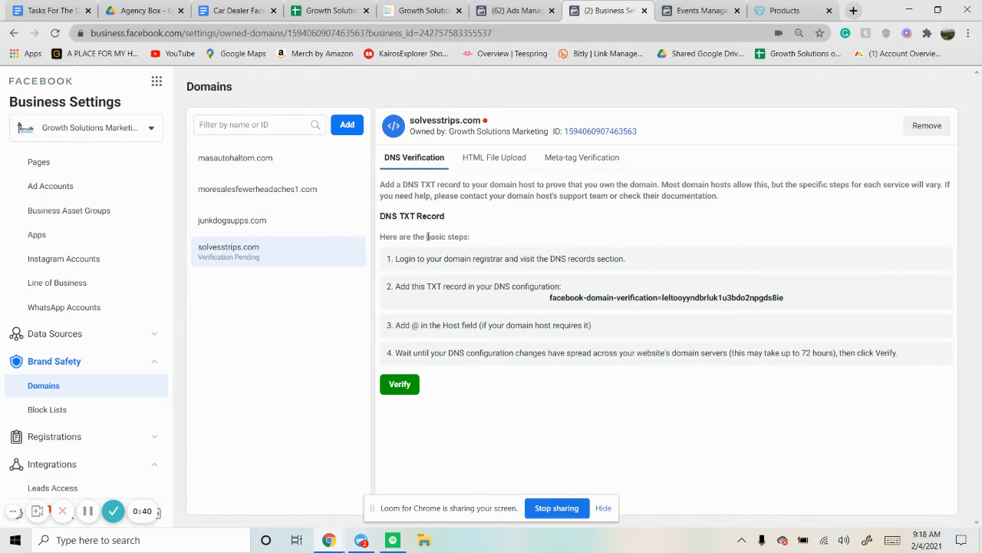
drag(395, 259, 561, 286)
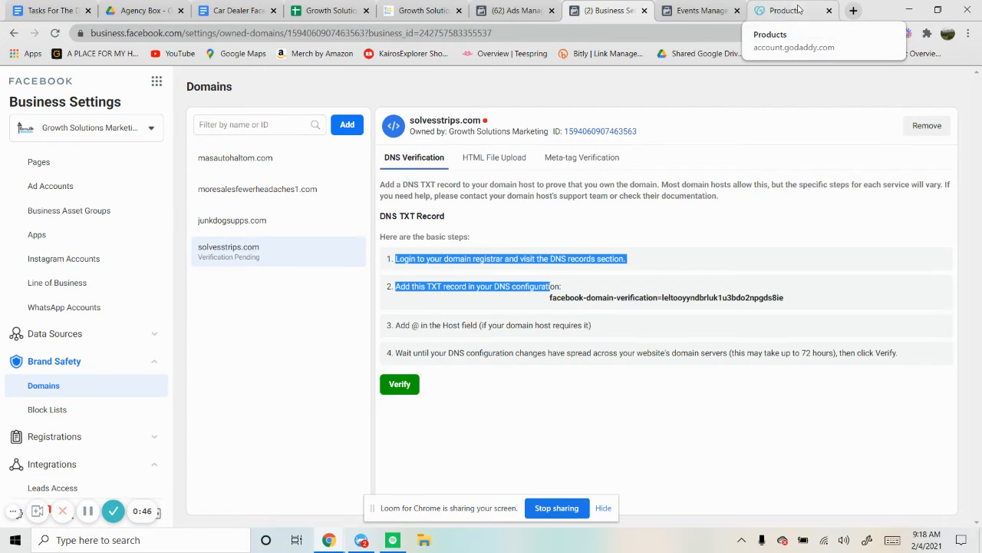
Step: Open GoDaddy's DNS management for masautohaltom.com from All Products and Services
click(791, 10)
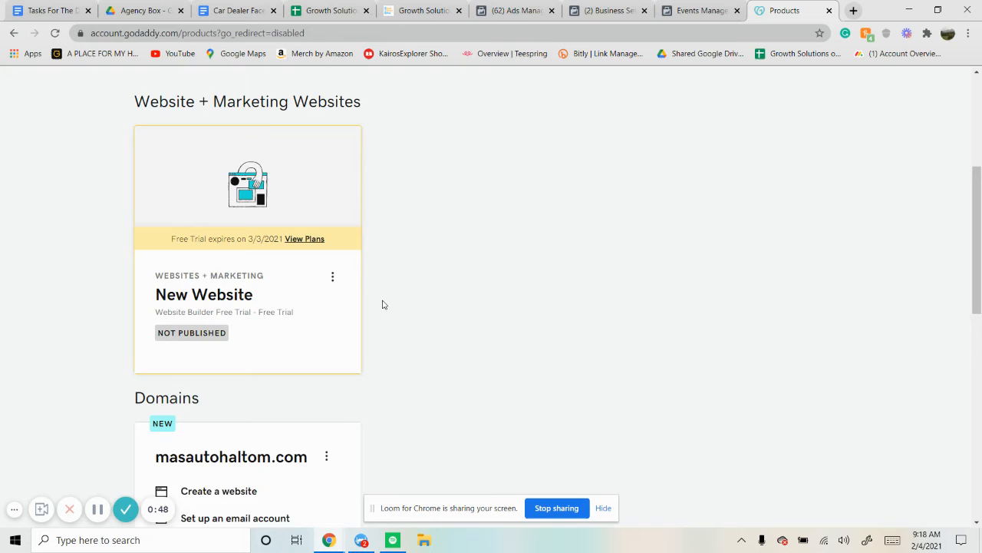
scroll(down, 3)
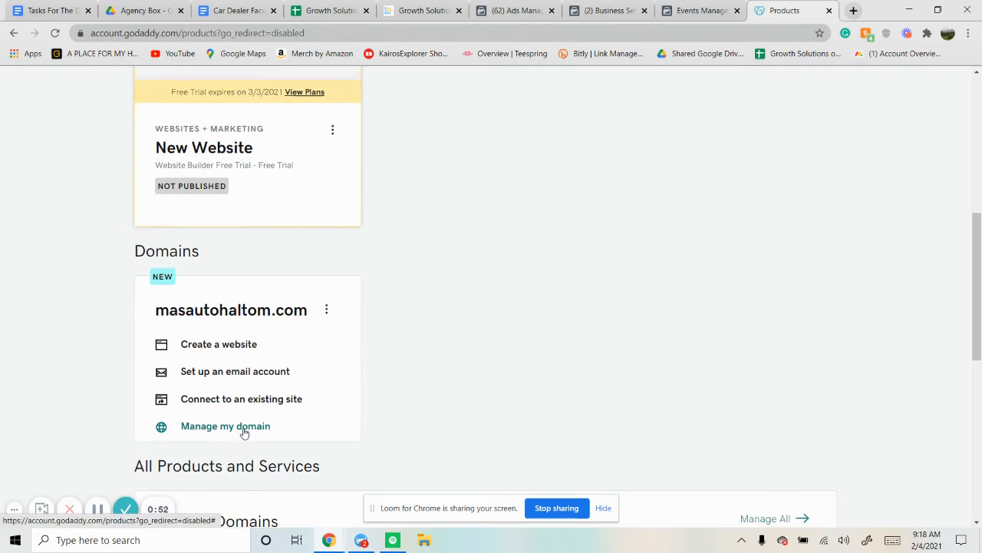
scroll(down, 3)
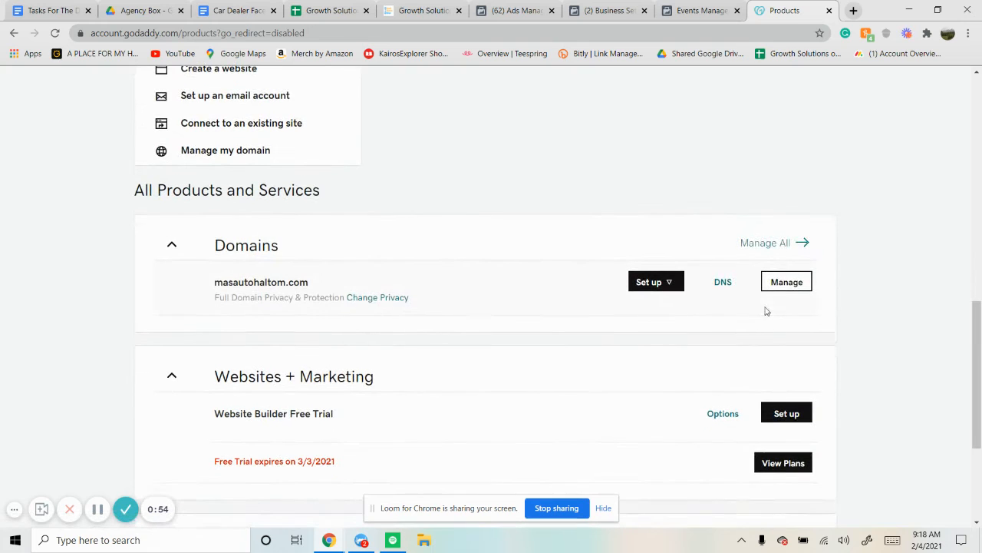
mouse_move(765, 289)
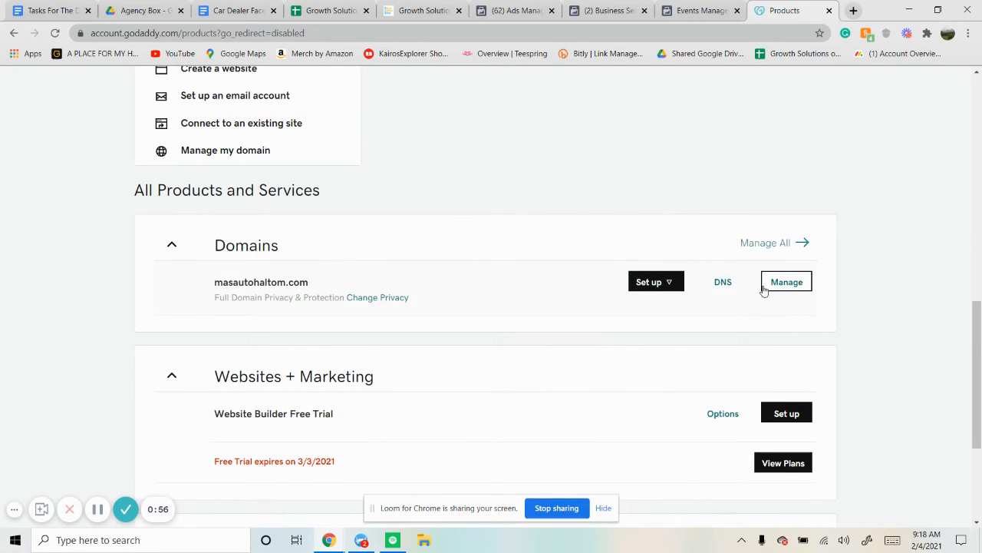
click(723, 282)
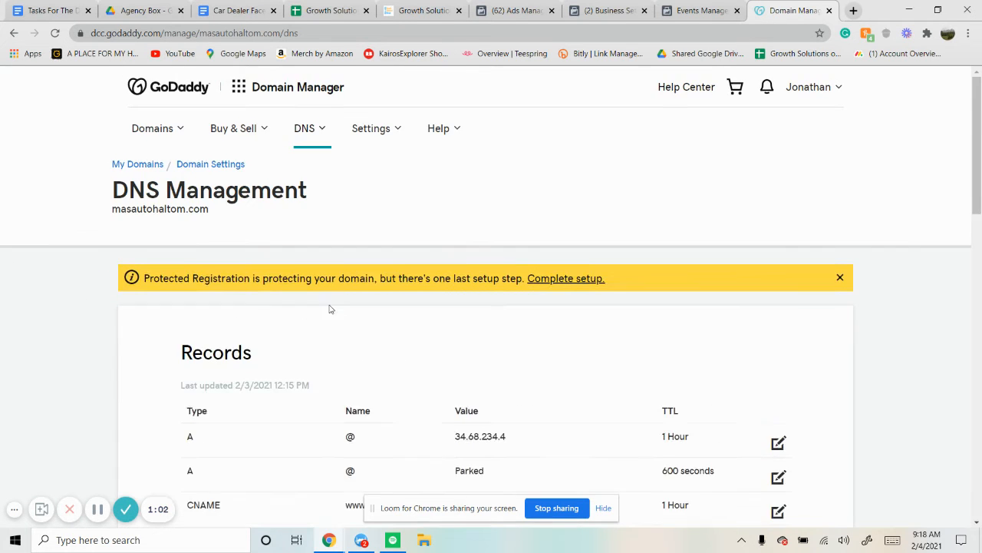
Step: Begin a new TXT DNS record for masautohaltom.com, then return to Facebook's verification steps
scroll(down, 3)
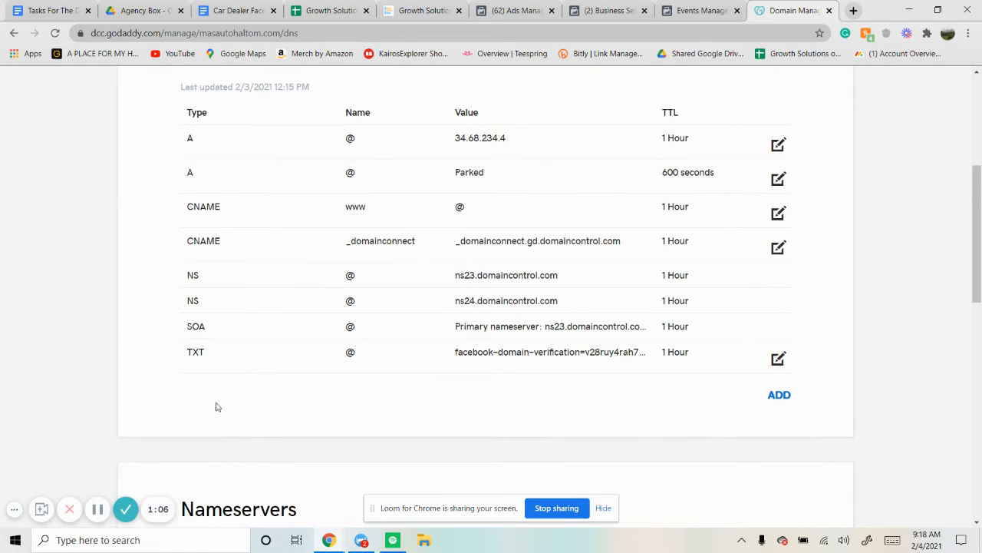
click(779, 395)
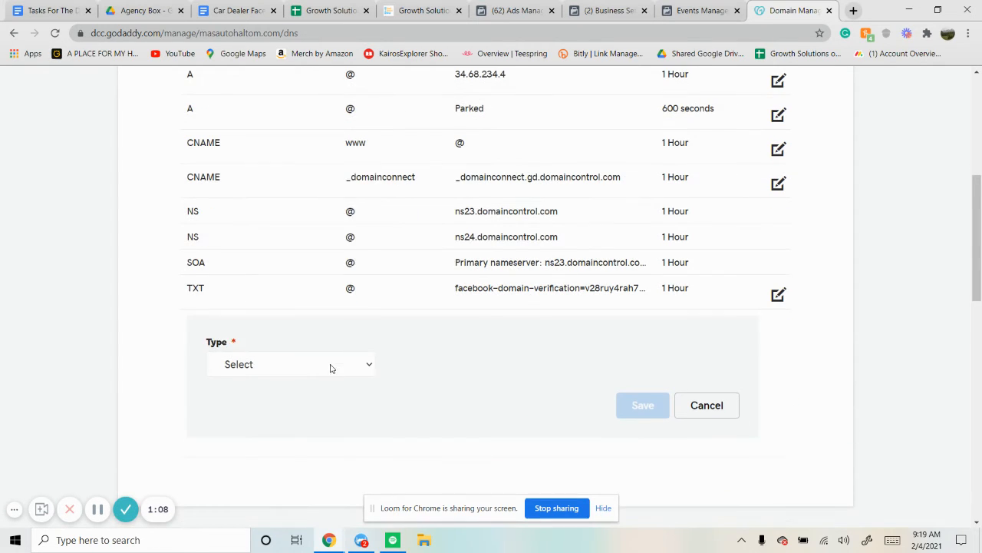
click(290, 364)
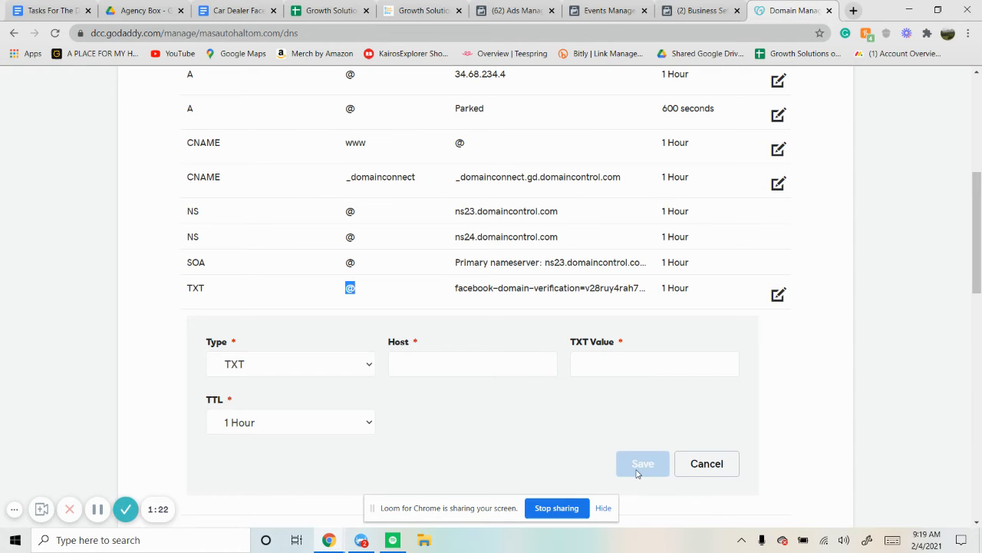
click(699, 11)
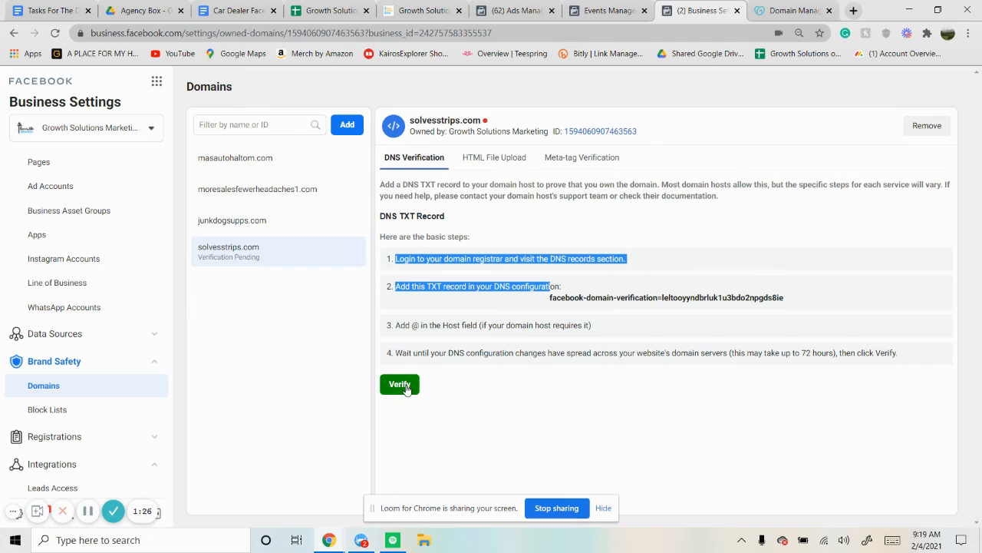
mouse_move(423, 367)
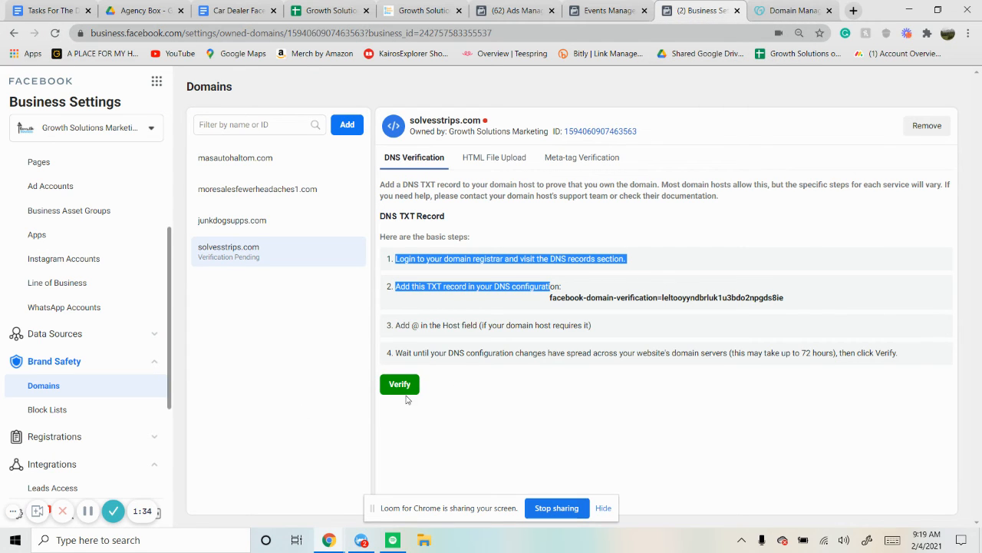
Step: Open masautohaltom.com from the Domains list to see its details and Partners section
click(235, 157)
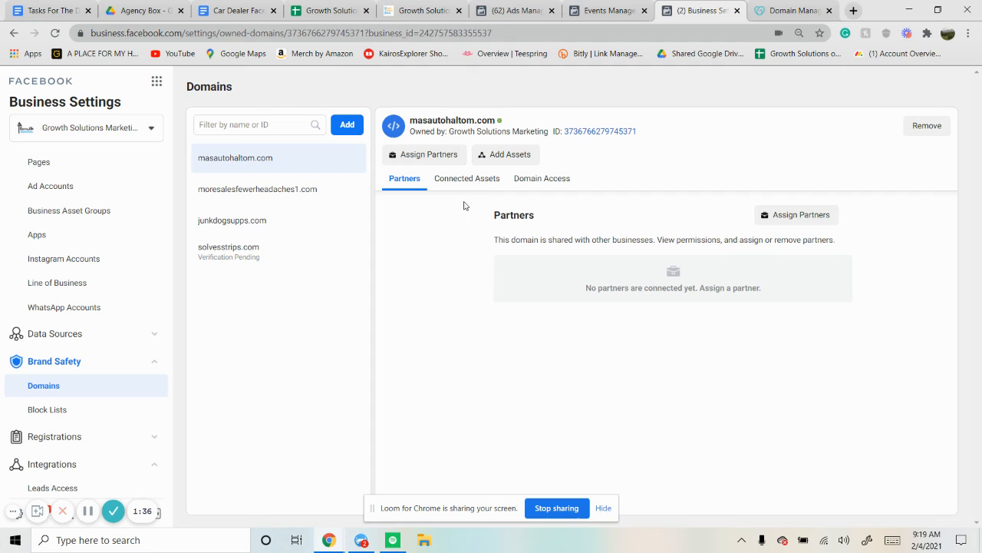
mouse_move(491, 204)
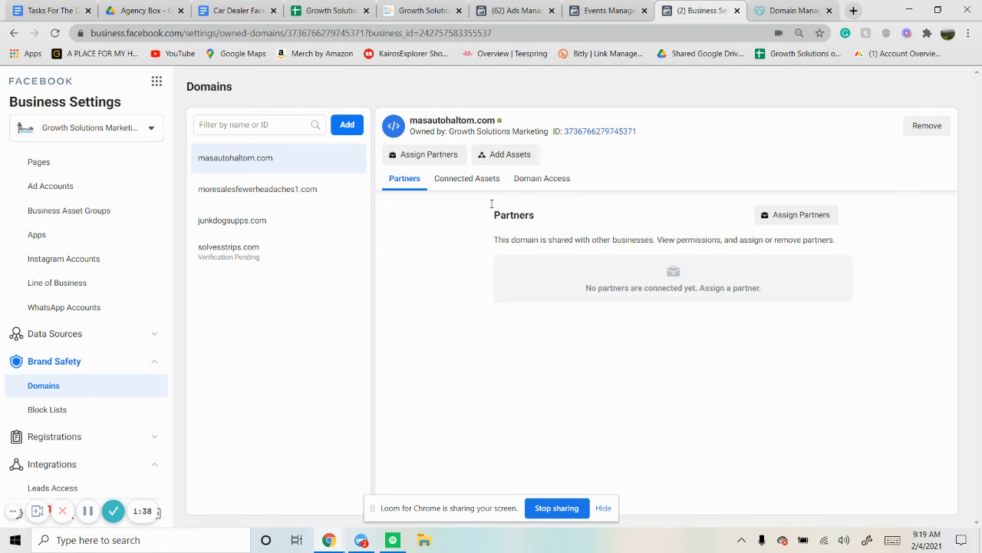
Step: View masautohaltom.com's Connected Assets, listing the Mas Auto page
click(466, 178)
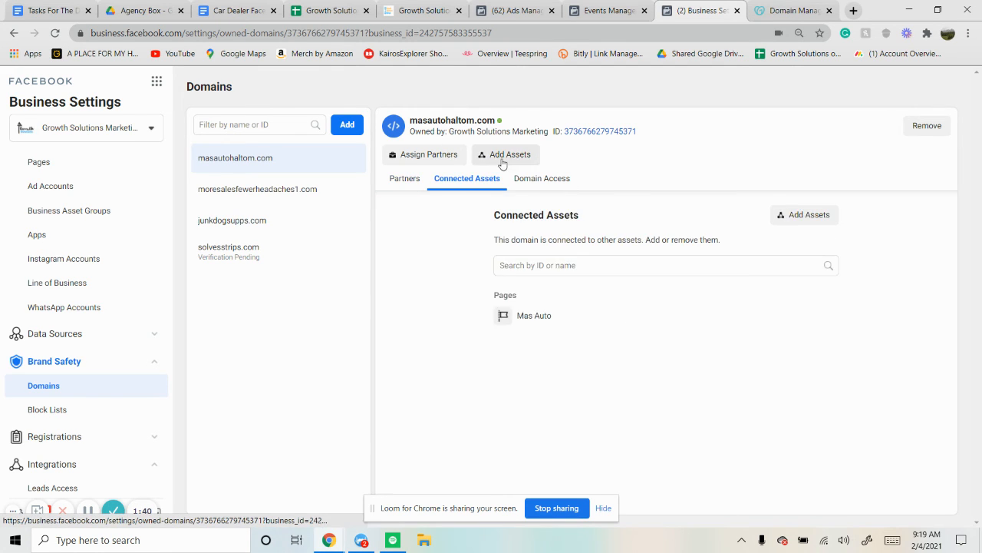
click(506, 154)
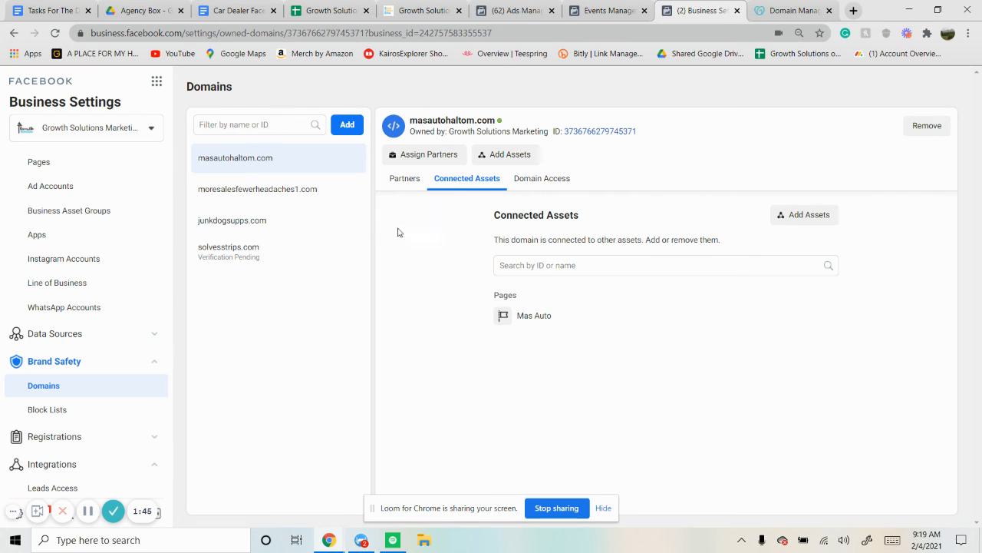
mouse_move(471, 248)
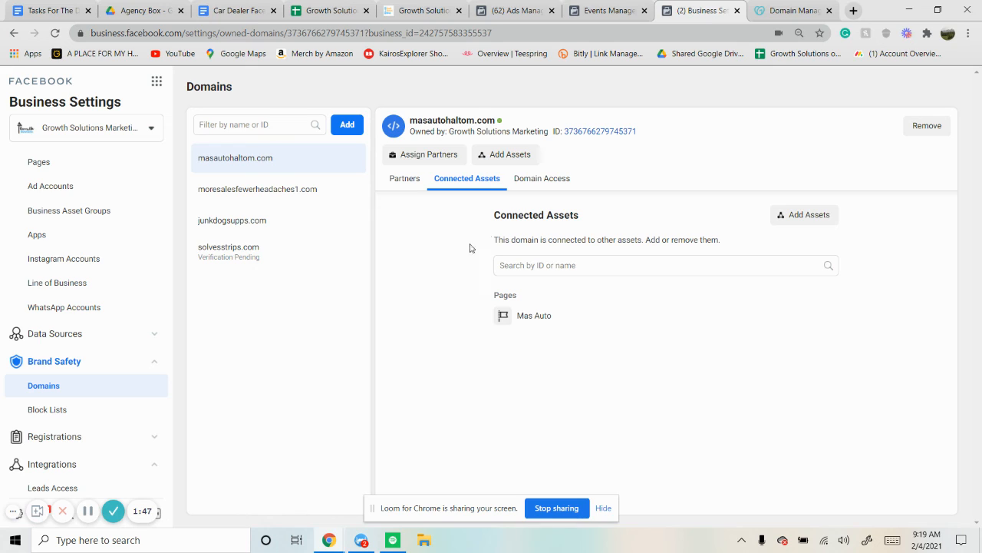